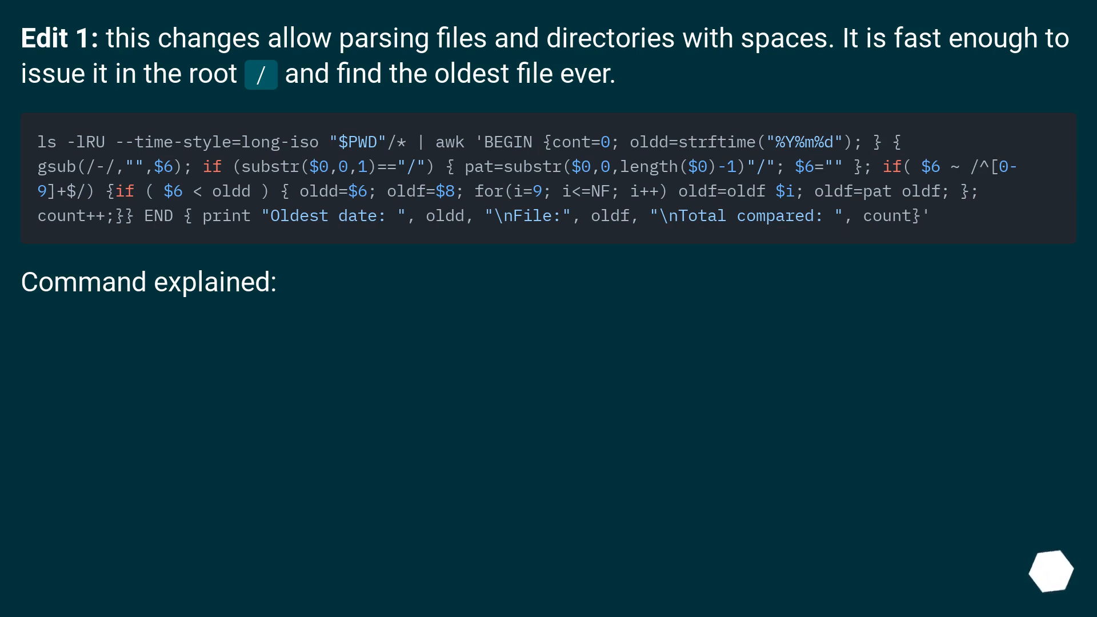
pyautogui.scroll(-3)
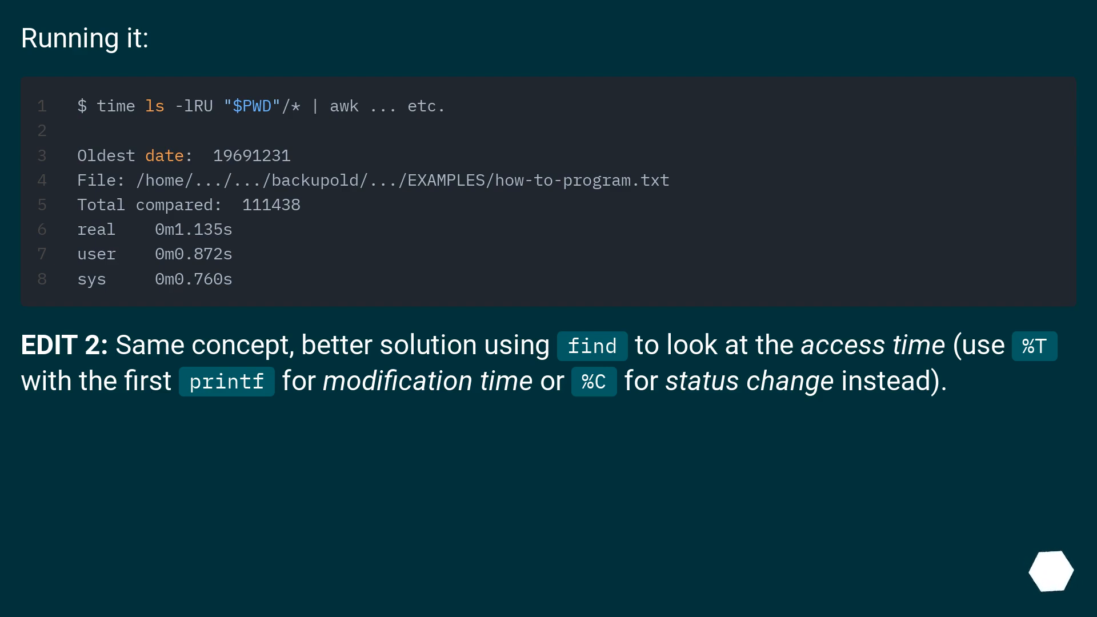
pyautogui.scroll(-3)
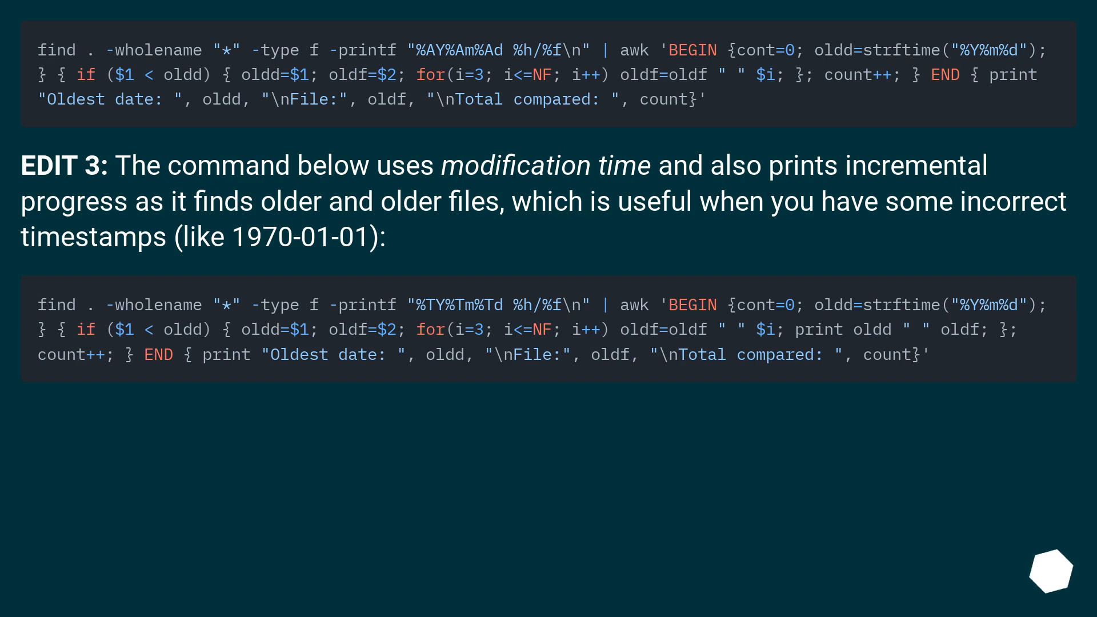